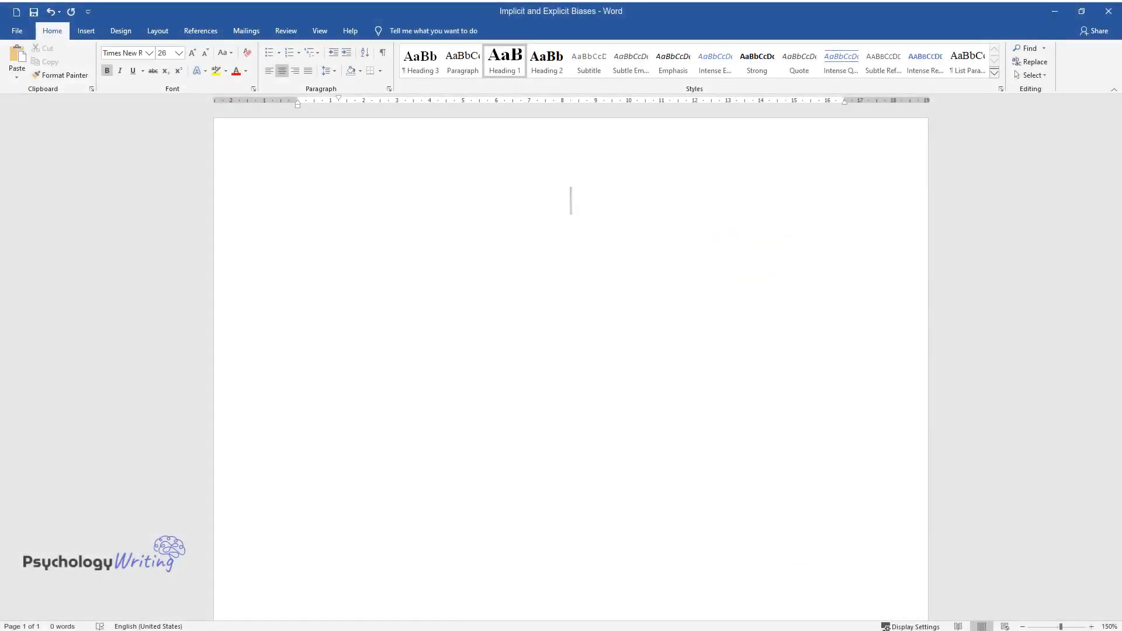
Type the centered title 'Implicit and Explicit Biases' and begin the heading 'Examples of Implicit and Explicit Biases'.
type("Implicit")
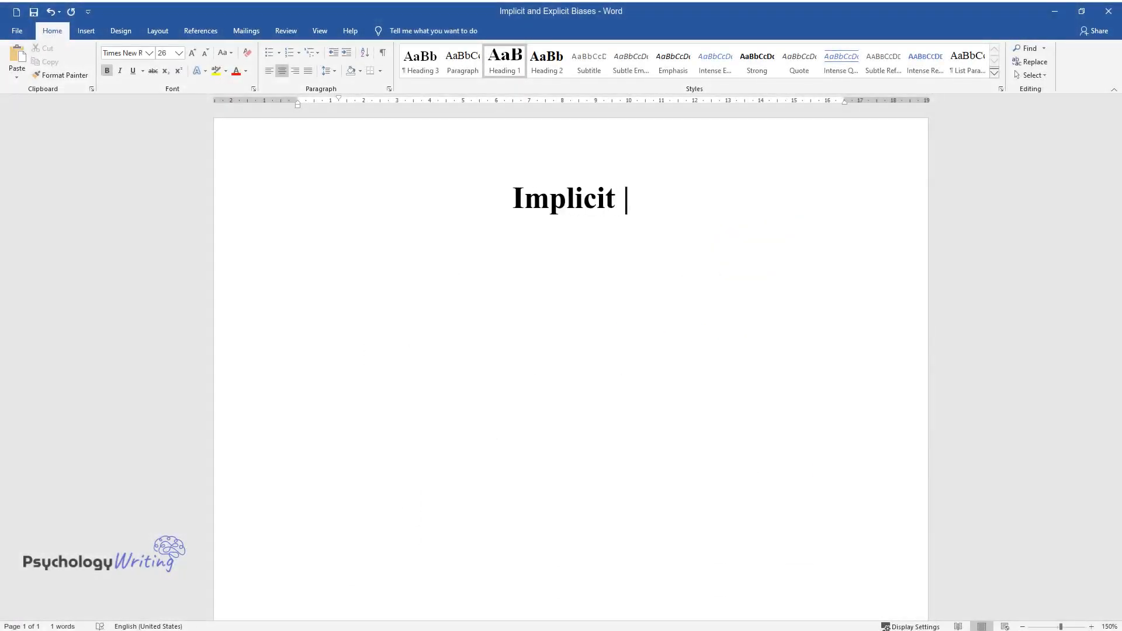
type("and Explicit Biases")
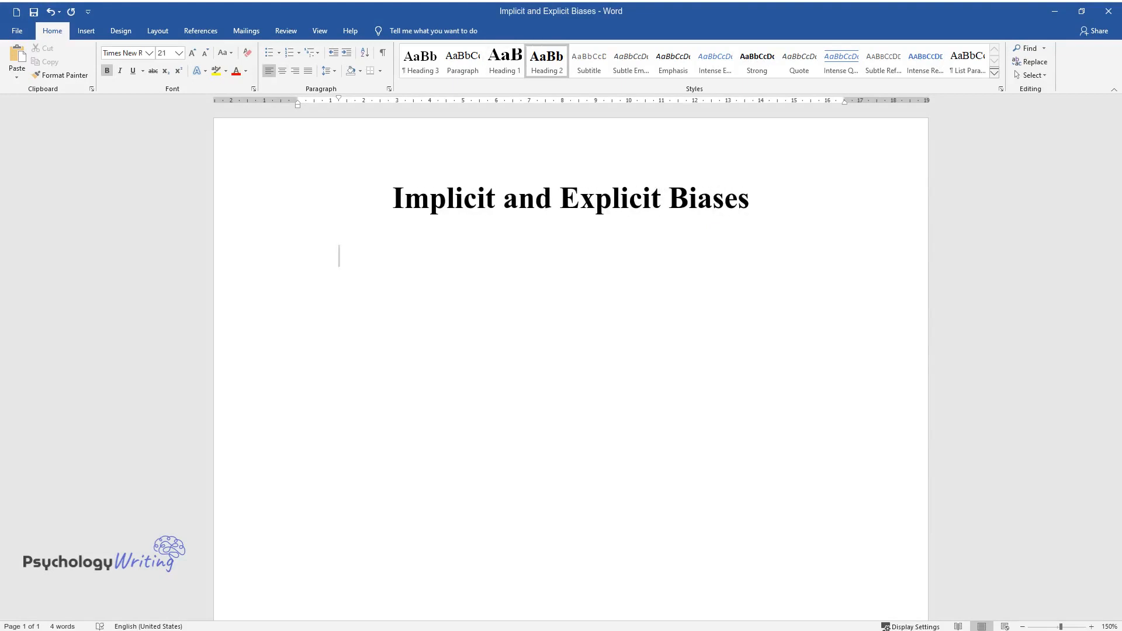
type("Examples of")
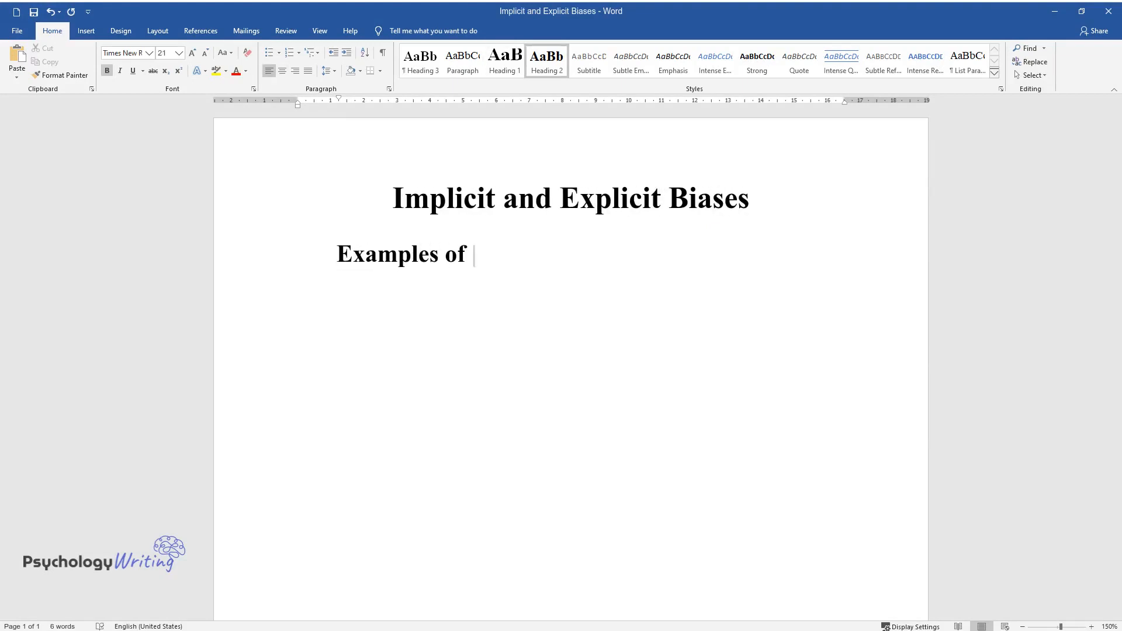
type("Implicit and Explicit B")
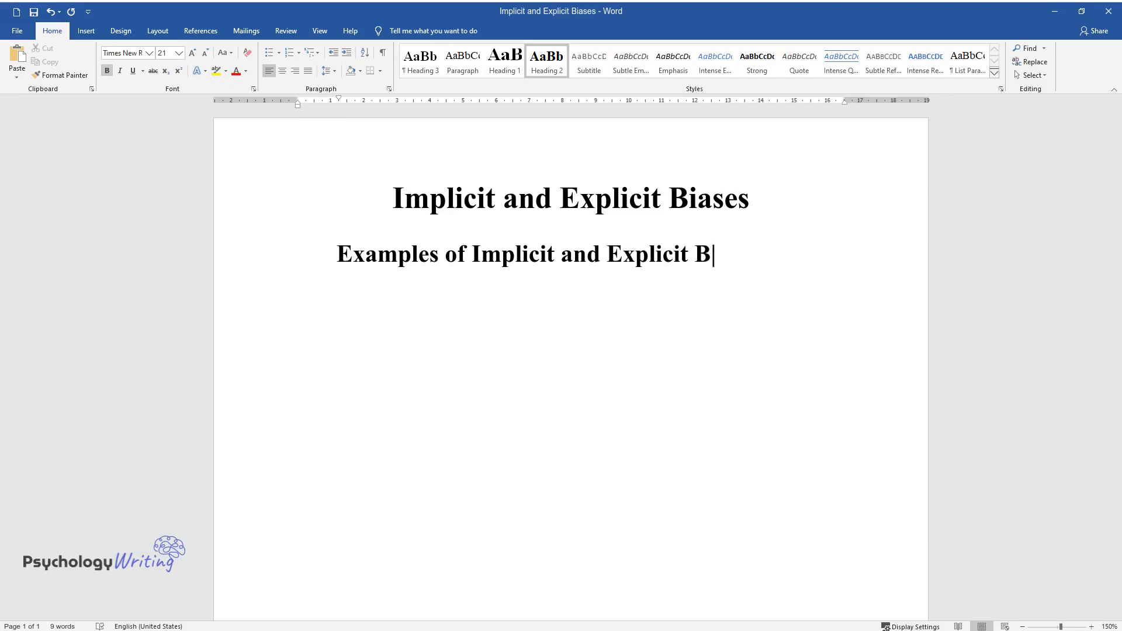
Complete the heading and type the indented paragraph on biases forming through socialization.
type("iases")
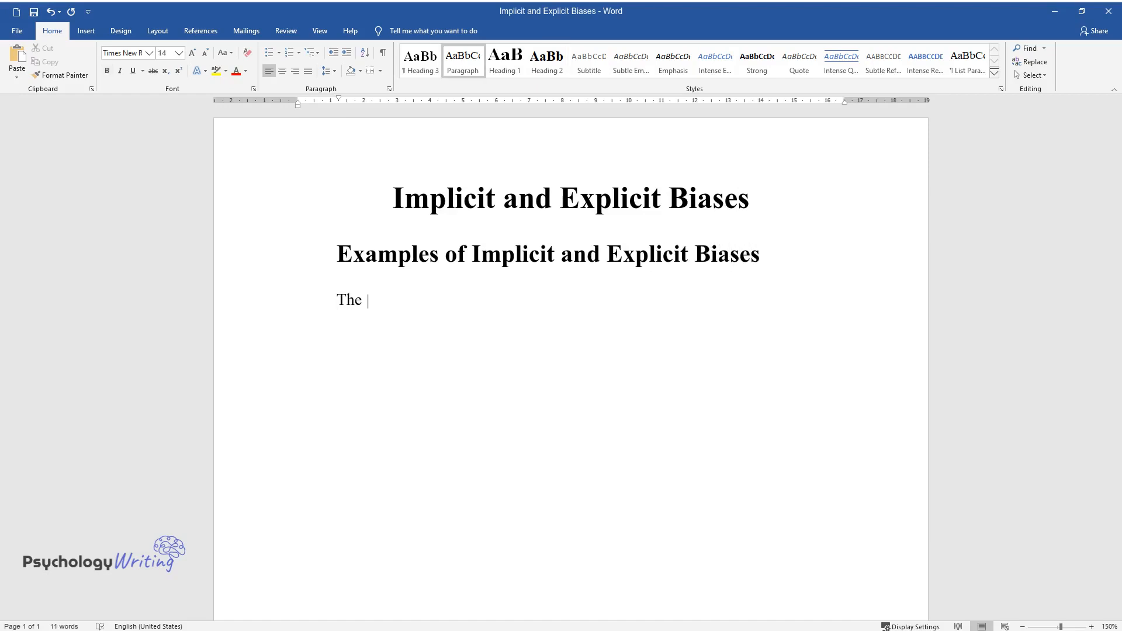
type("existence of implicit and explicit")
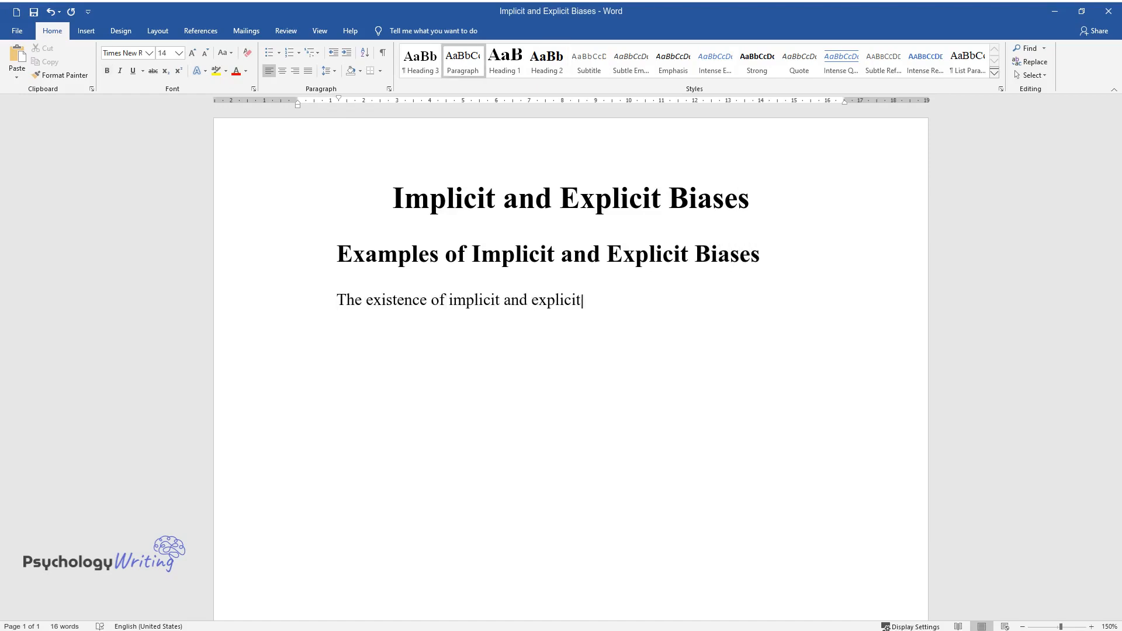
type("biases is an unfortunate side effect of")
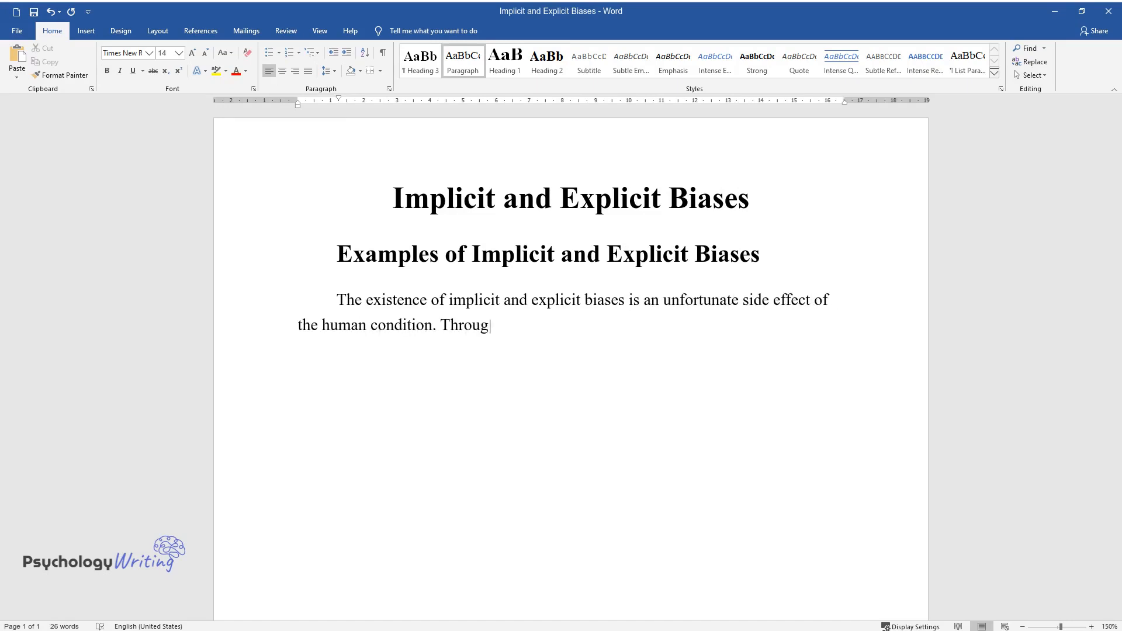
type("h the process of socialization, pe")
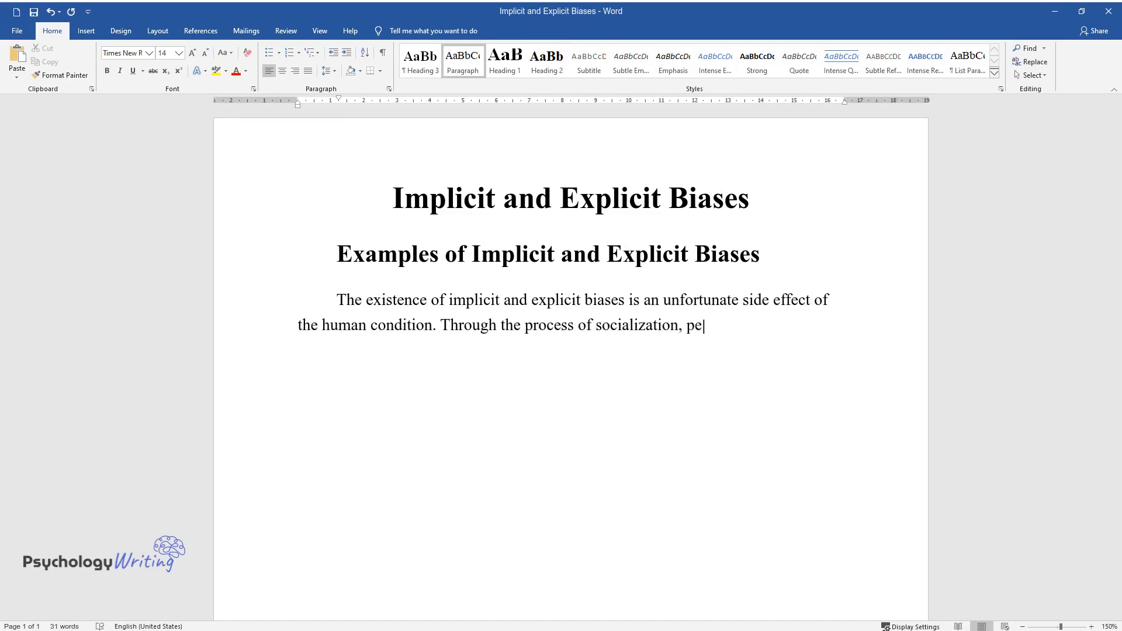
type("ople gain knowledge of their envir")
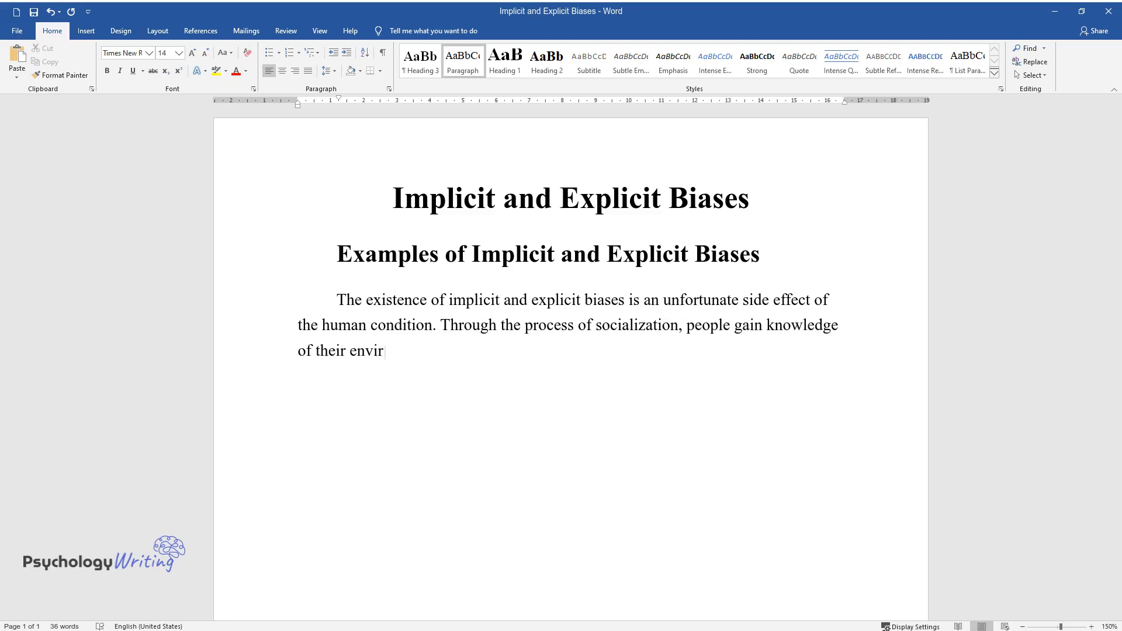
type("onment, themselves, and other indi")
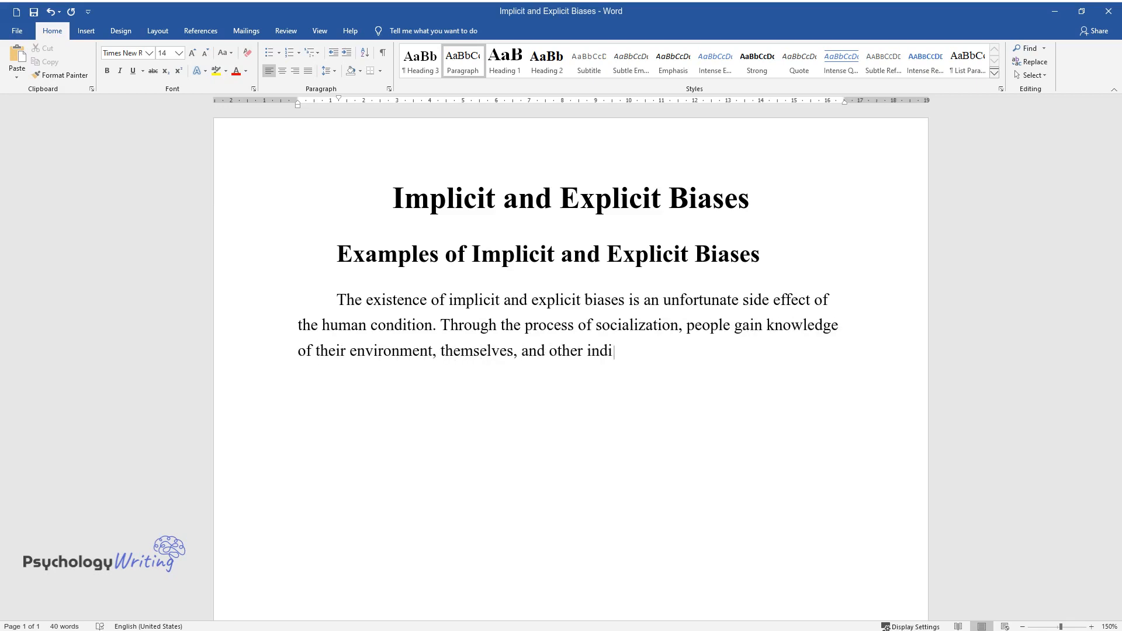
type("viduals. Biases are constructed wh")
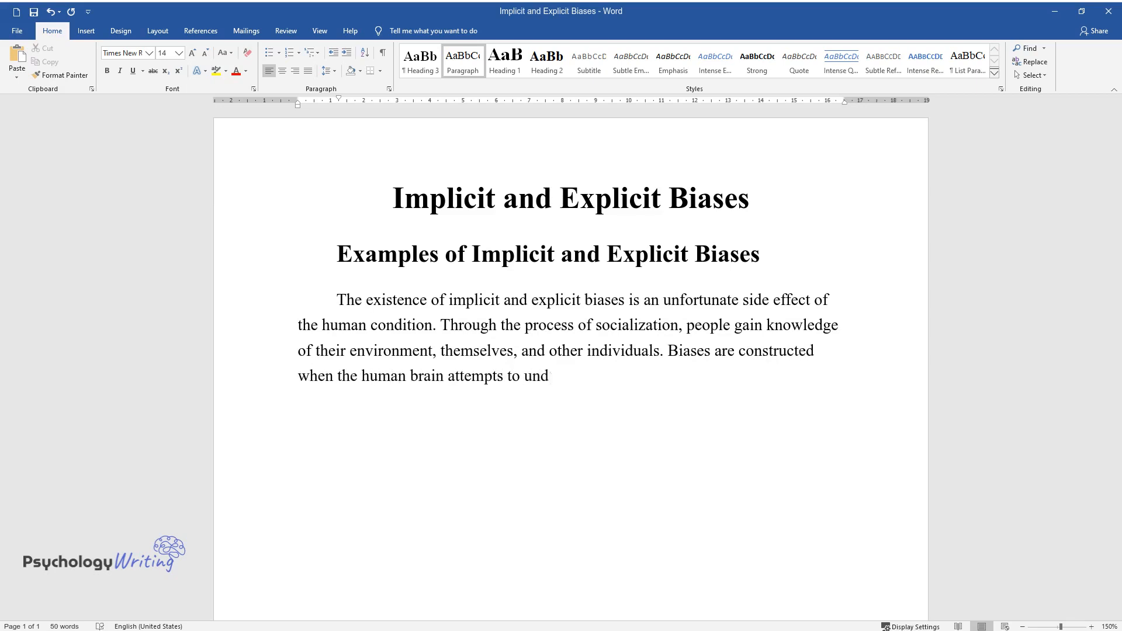
type("erstand a complex issue by creati")
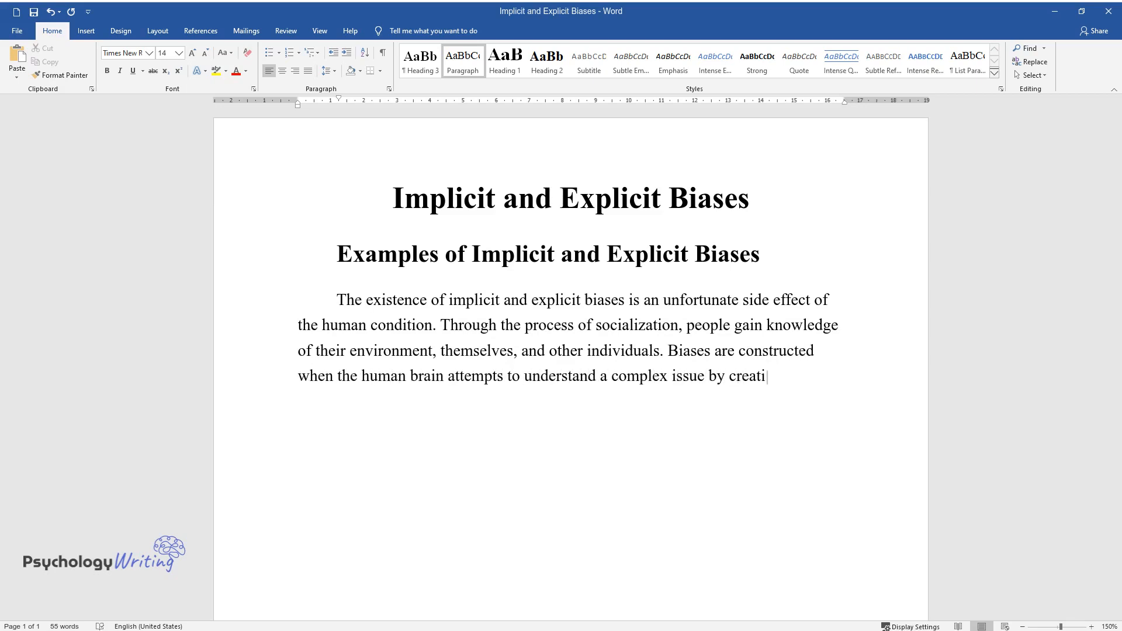
type("ng associations and correlations.")
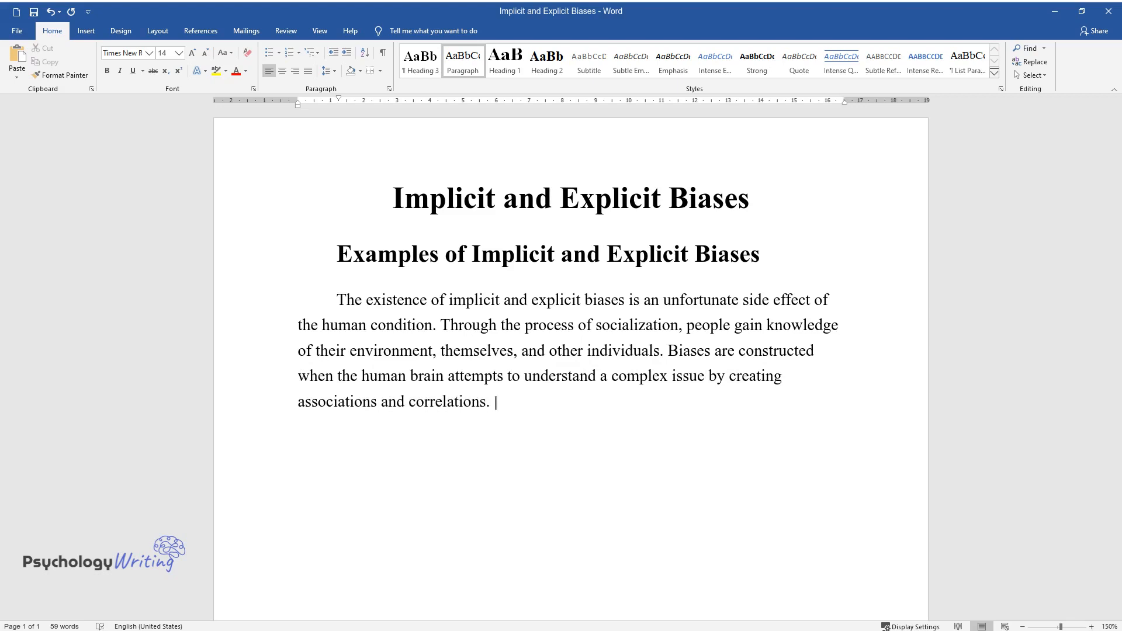
type("In practice, the resulting assumpt")
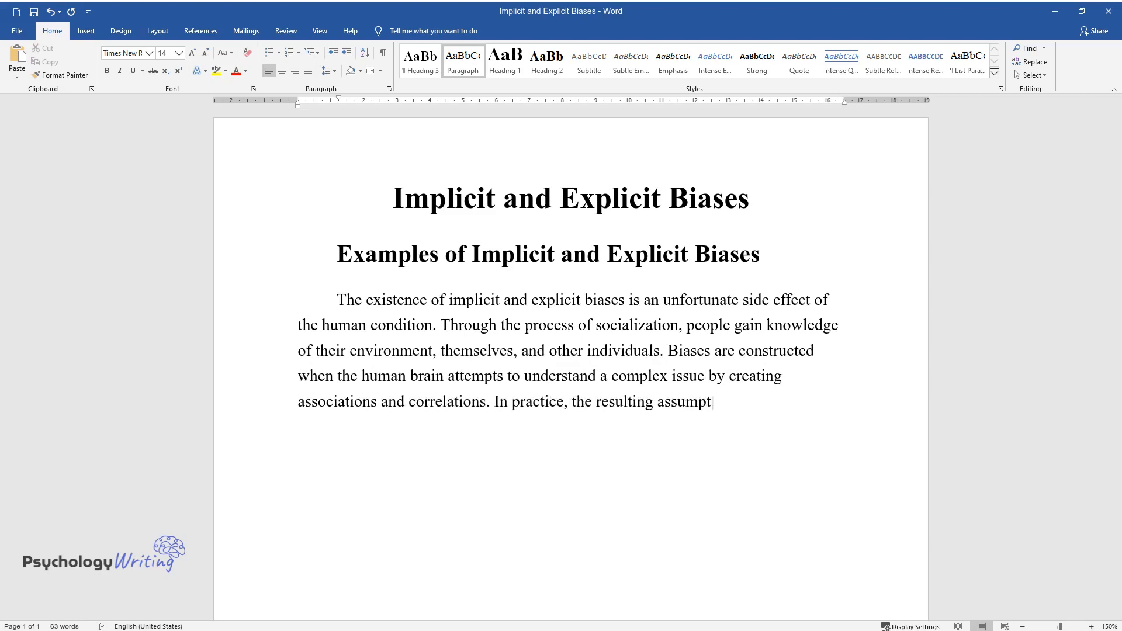
type("ions may often incorrectly represe")
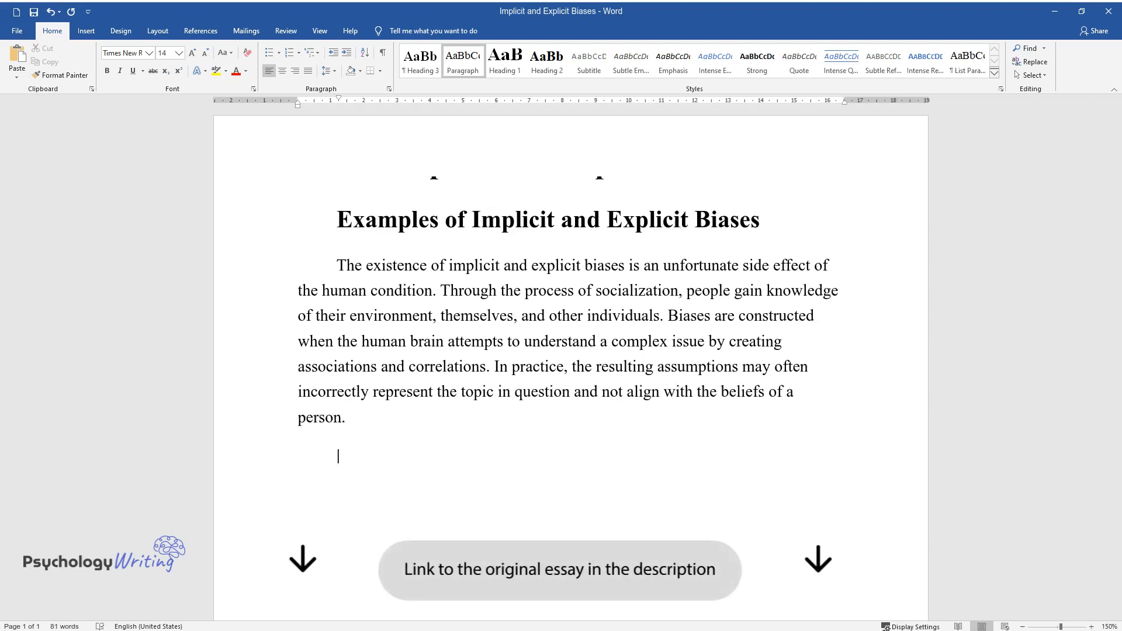
Type the explicit bias example about a relative believing men cannot cook.
type("I have")
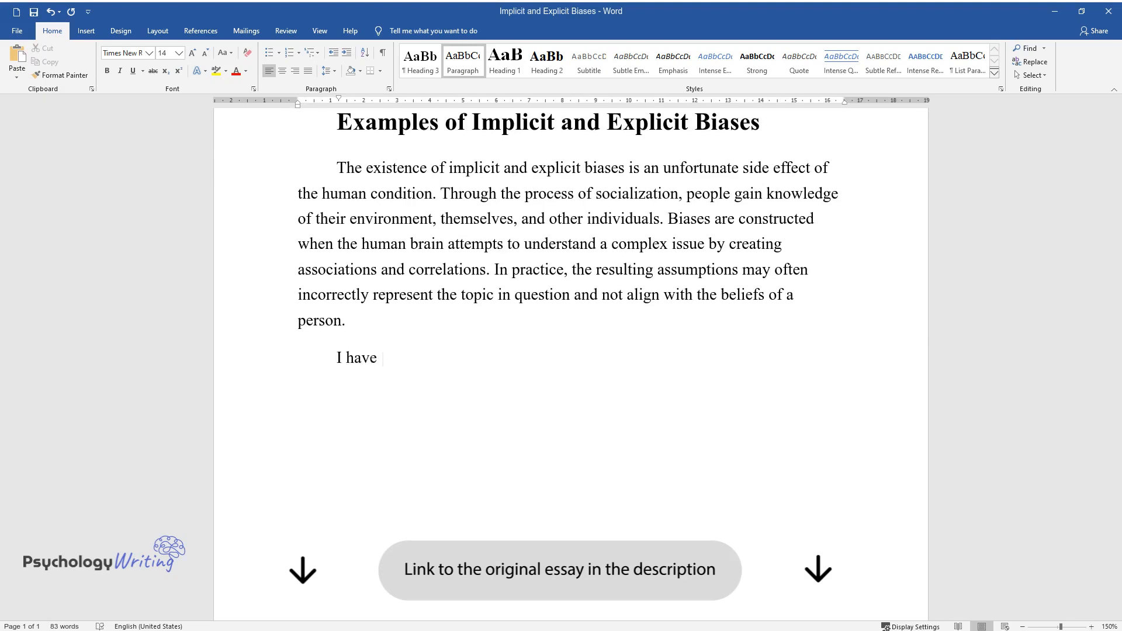
type("witnessed the existence of implicit and explicit biases in myself and")
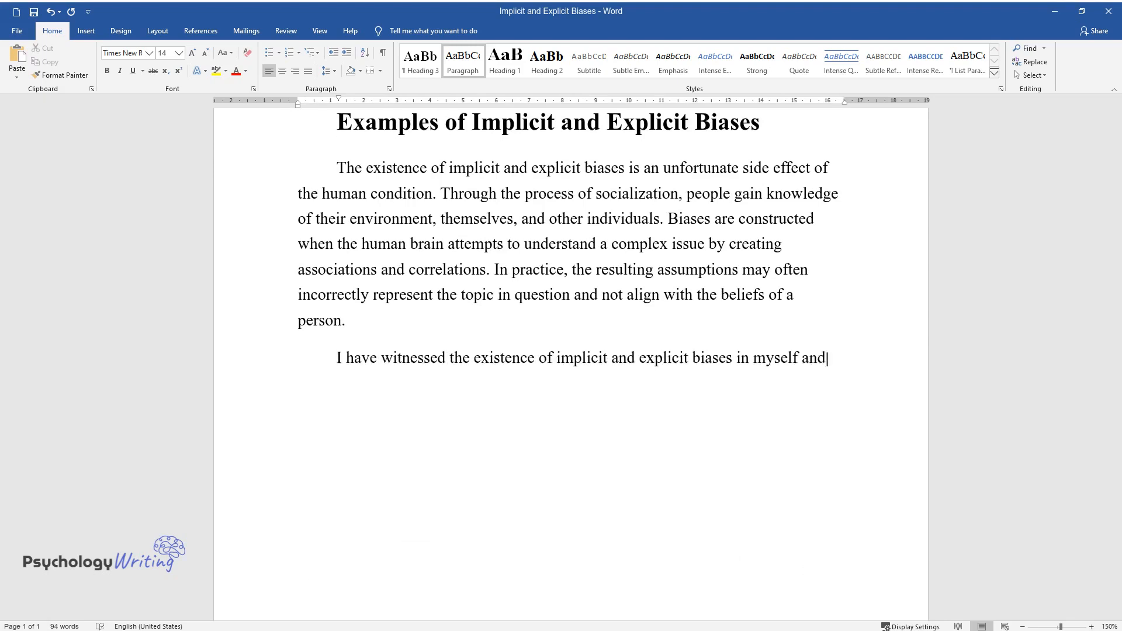
type("my relatives. For an example of explicit bias, my mother used to say")
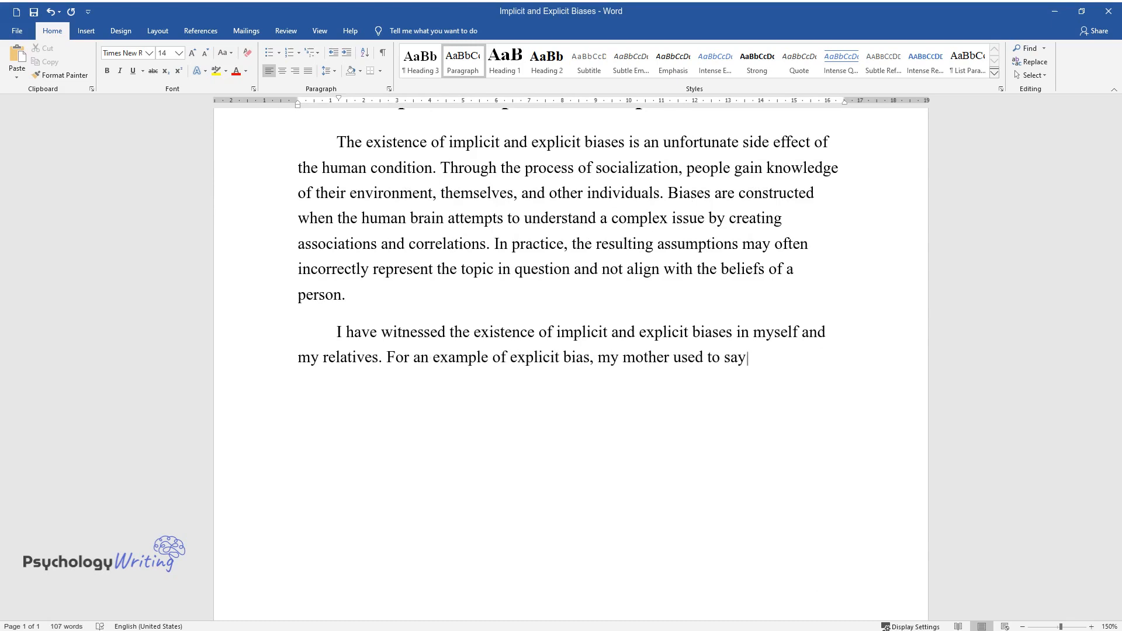
type("that men were ill-suited for cooki")
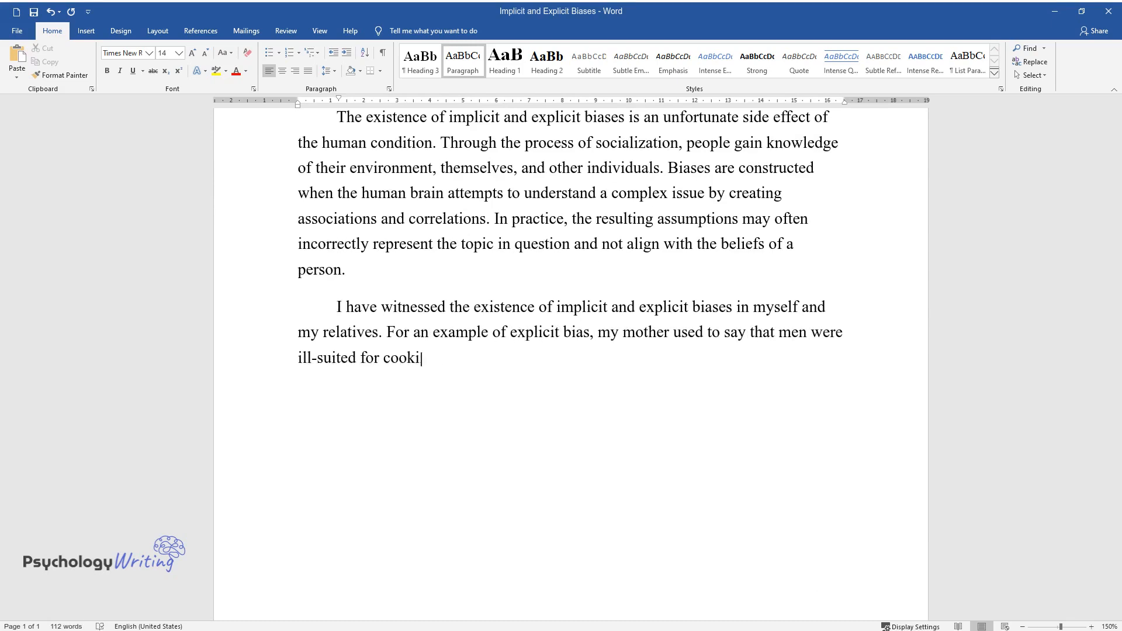
type("ng and could not make complex dishes. This belief manifested")
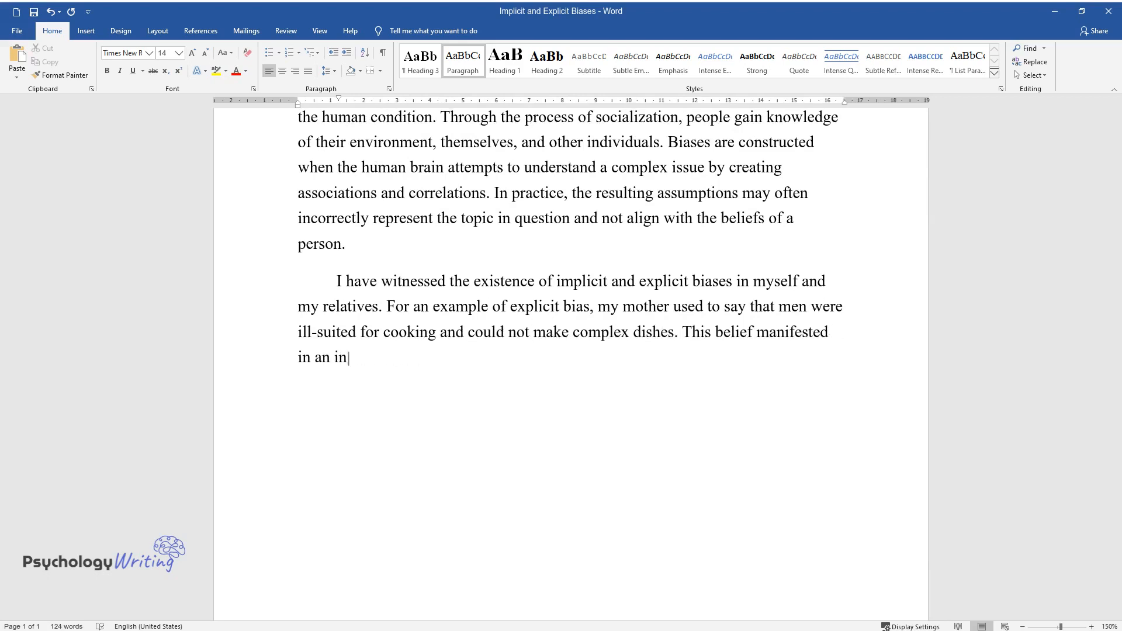
type("ability to believe that her husban")
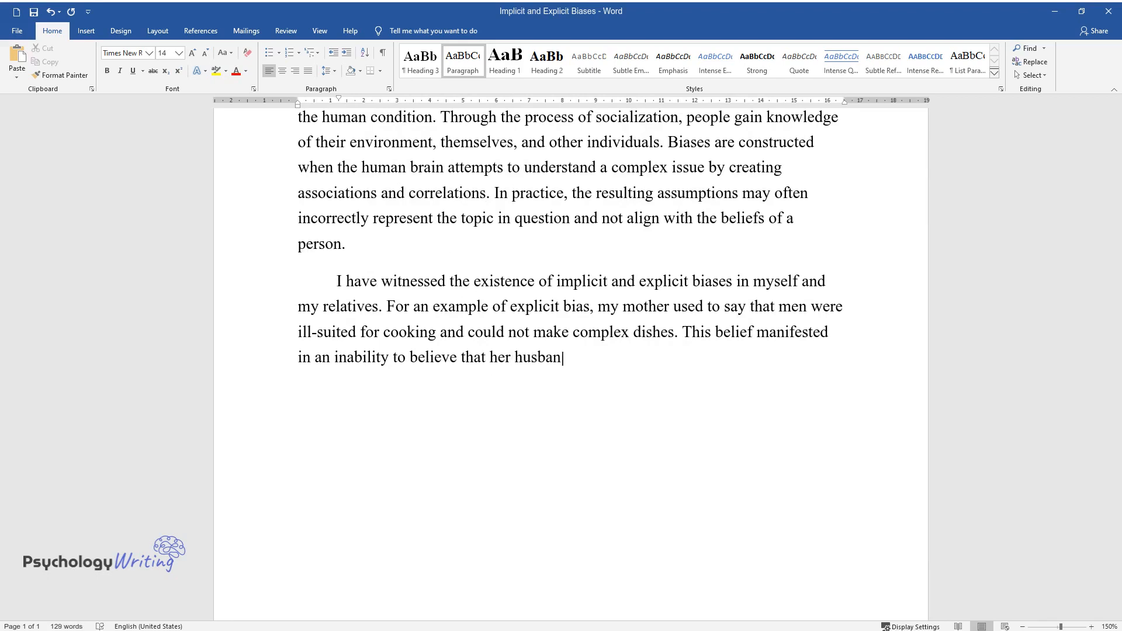
type("d could prepare food for himself. I")
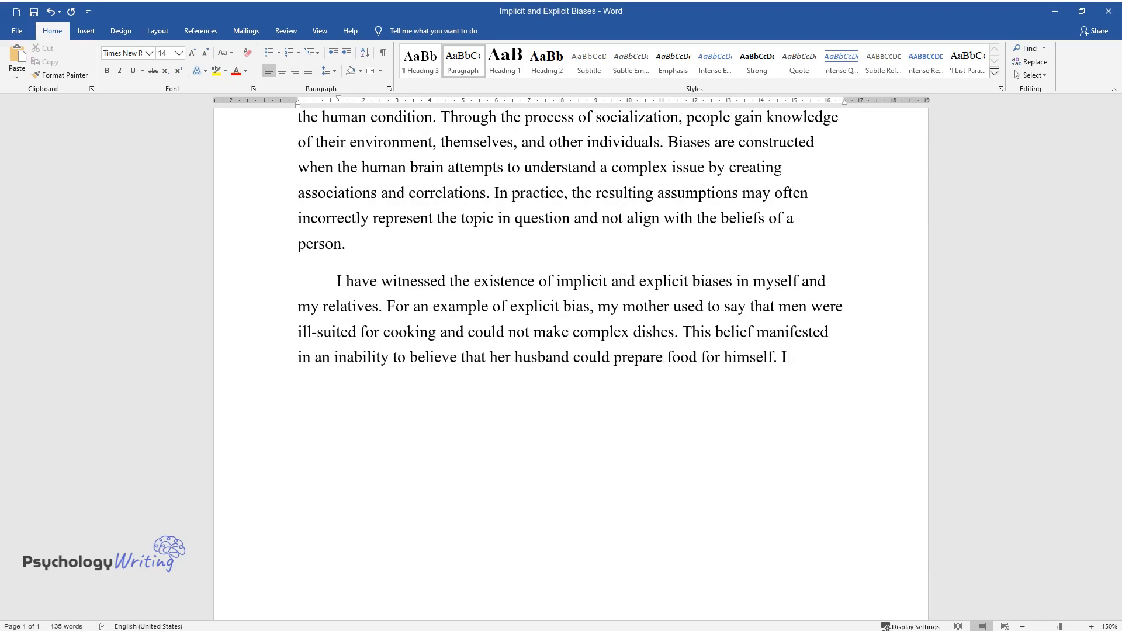
Add the implicit bias example about revealing clothing, ending 'to see it as an indicator.'.
type("n regards to implicit bias, I ofte")
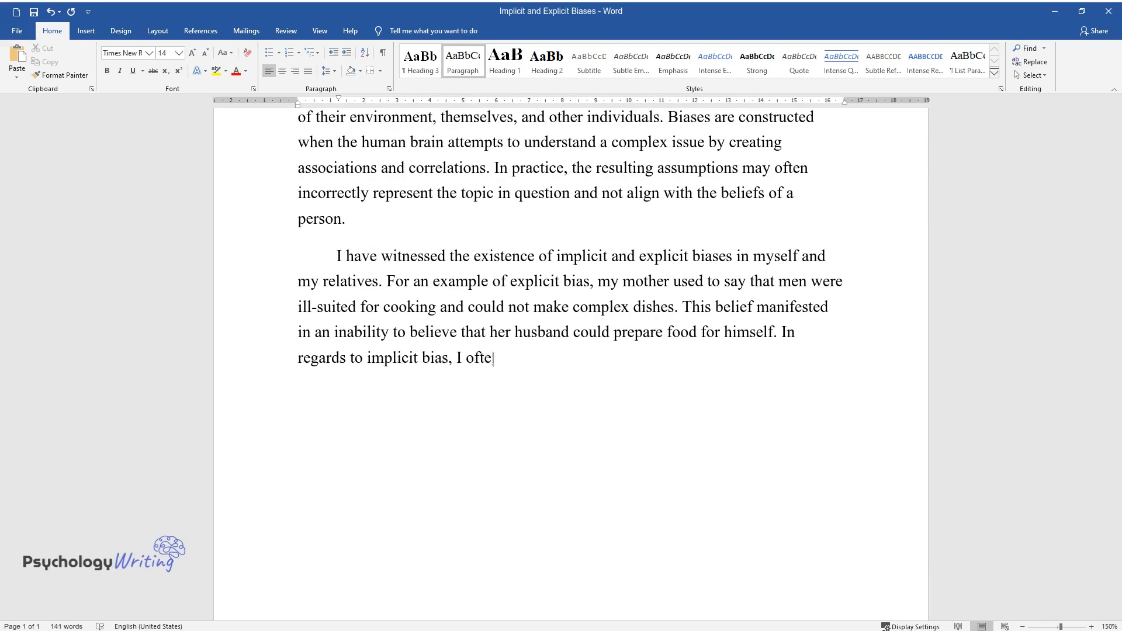
type("n instinctively thought that women")
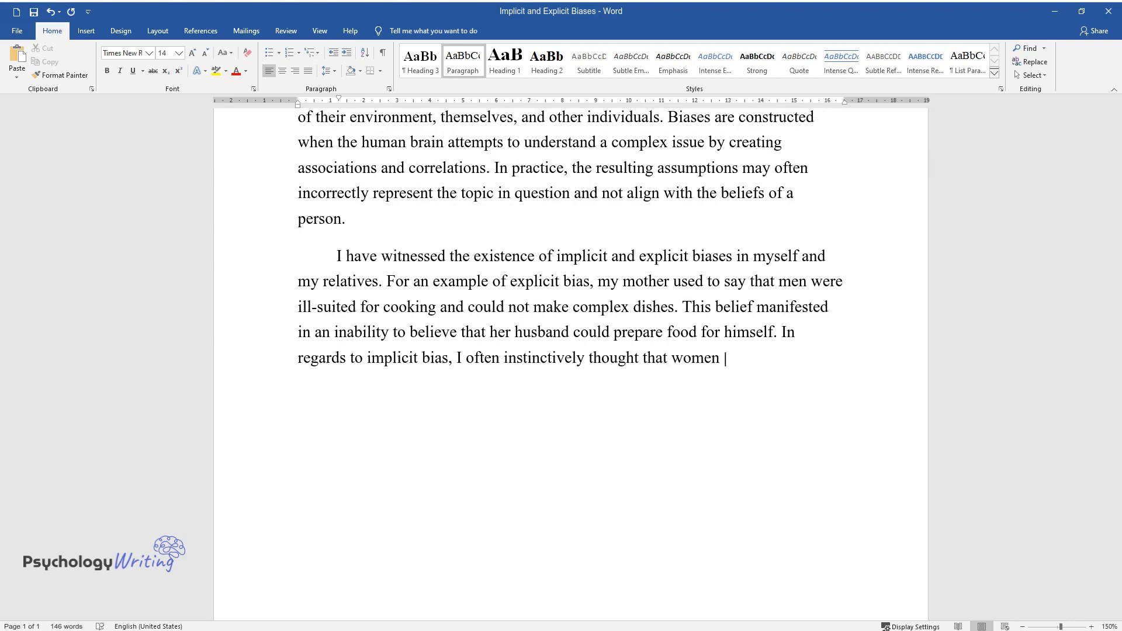
type("wearing revealing clothing had low")
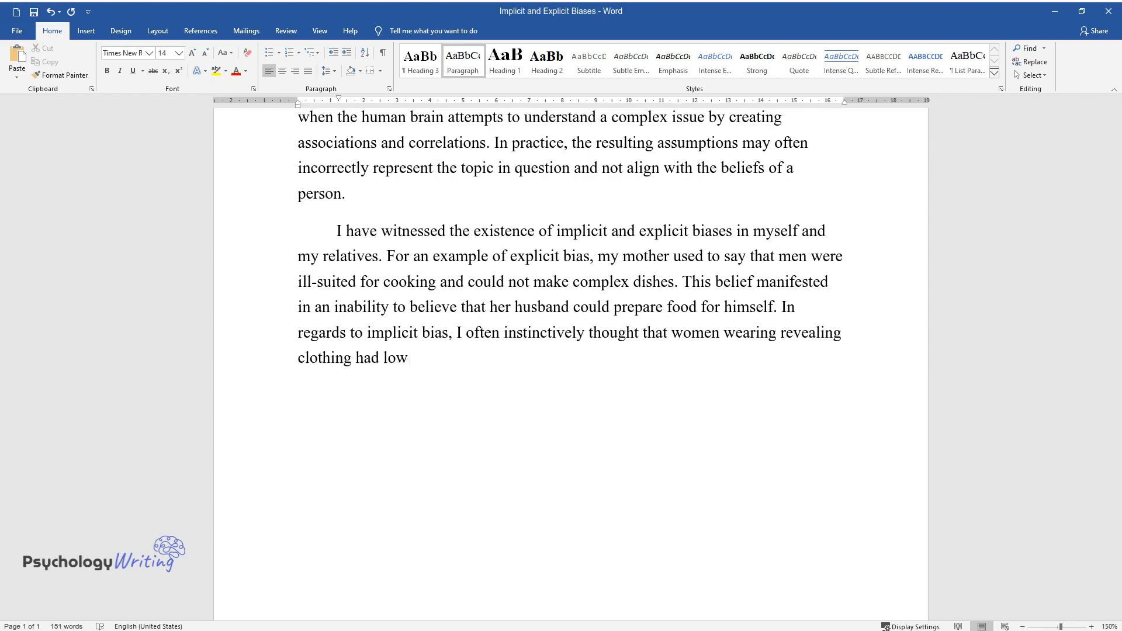
type("intelligence. Of course, the clothing choices of an individual have")
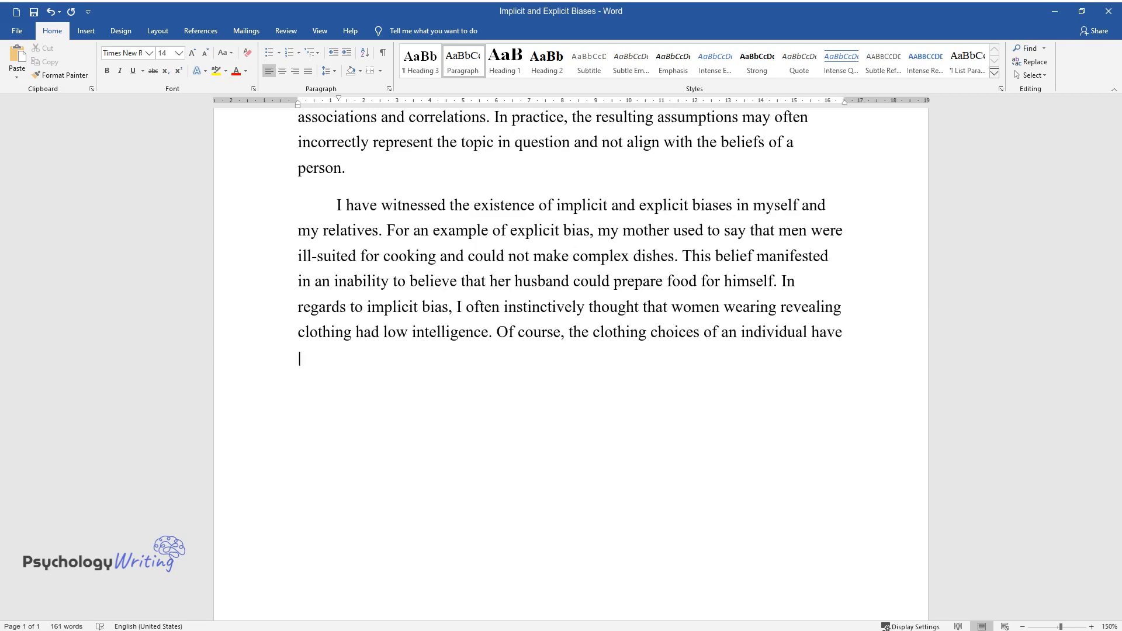
type("no bearing on their cognitive abil")
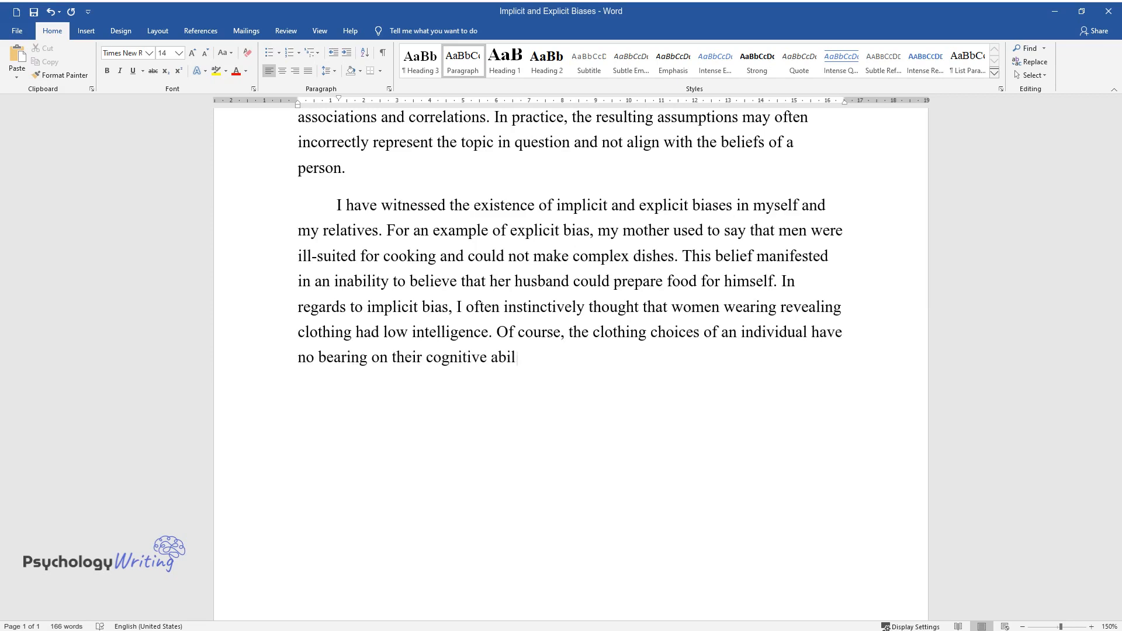
type("ities, but I feel that surrounding")
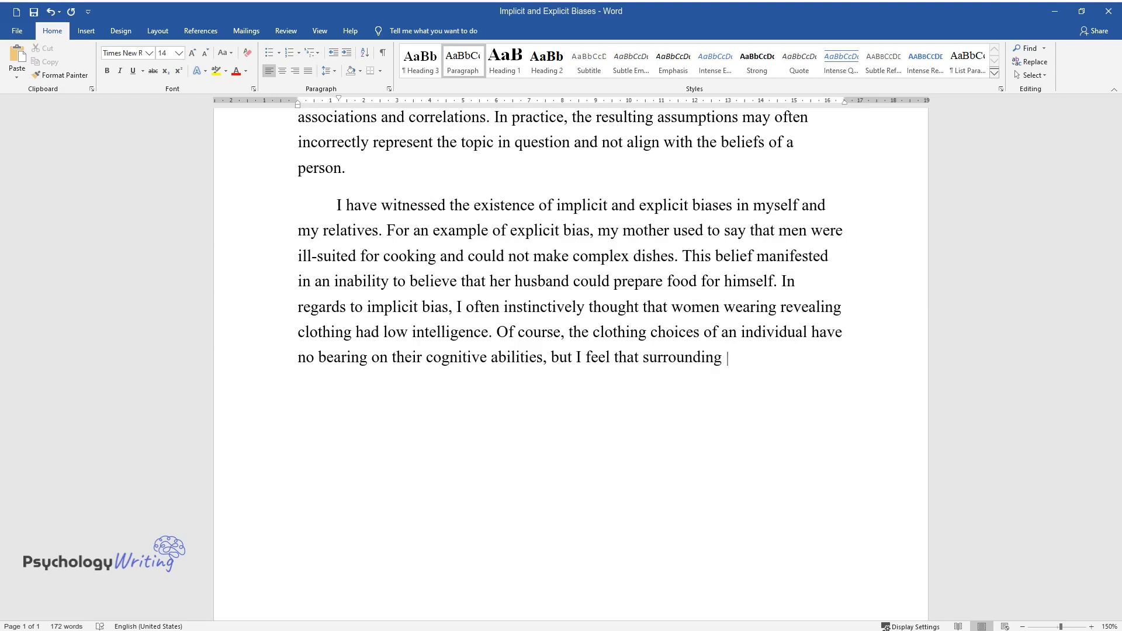
type("society has conditioned me to see")
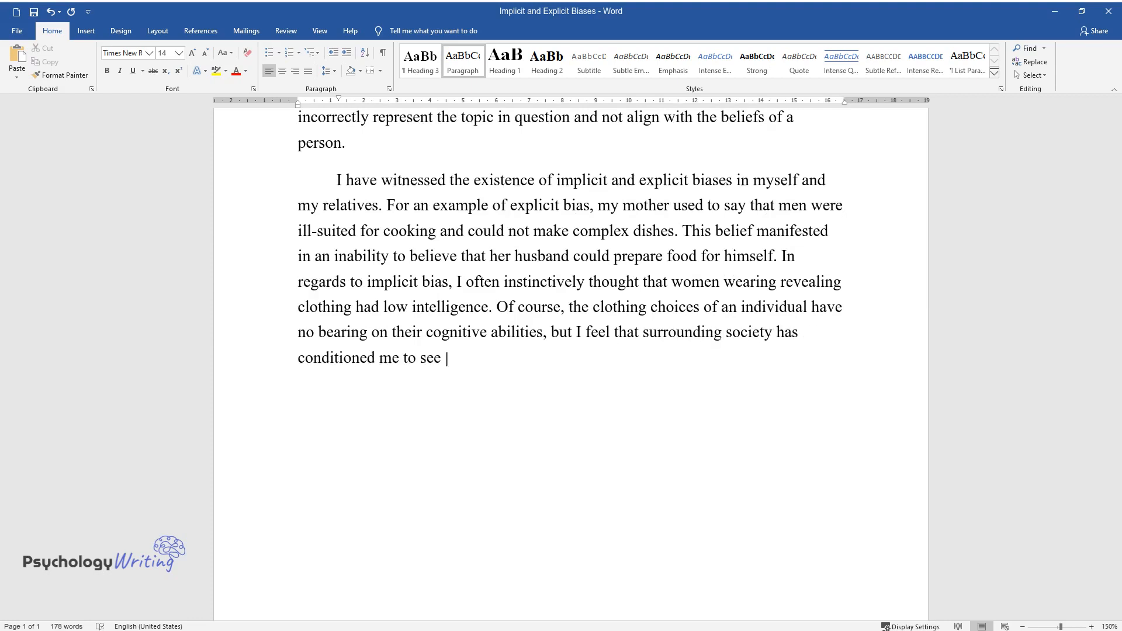
type("it as an indicator.")
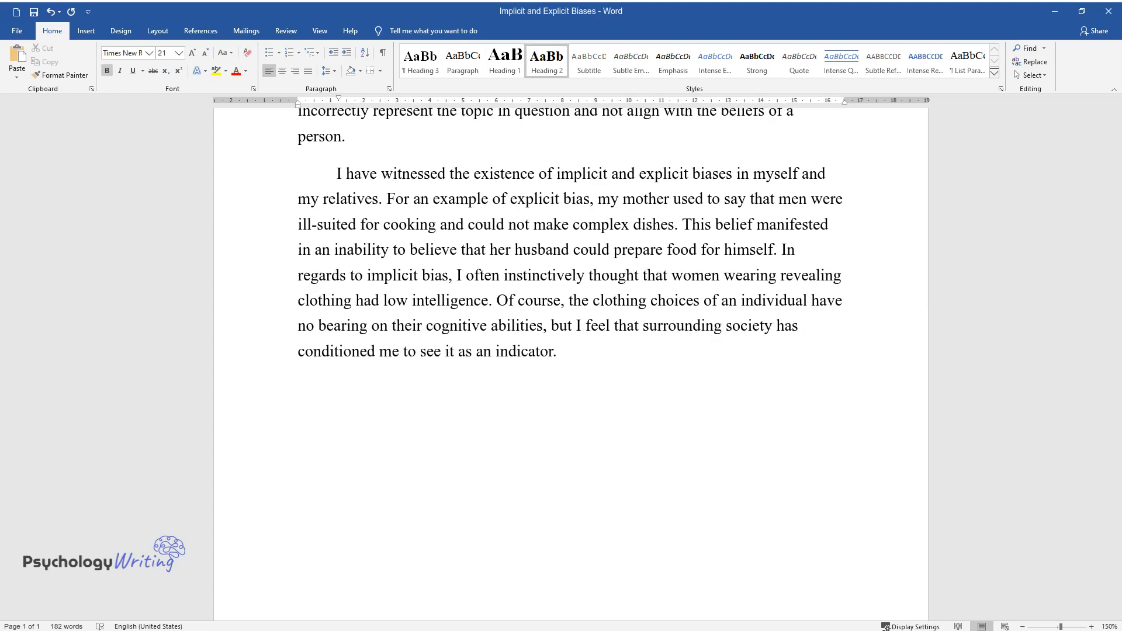
Type the heading 'Importance and Influence on Human Behavior' and start the paragraph on understanding one's biases.
type("Importance and Influence o")
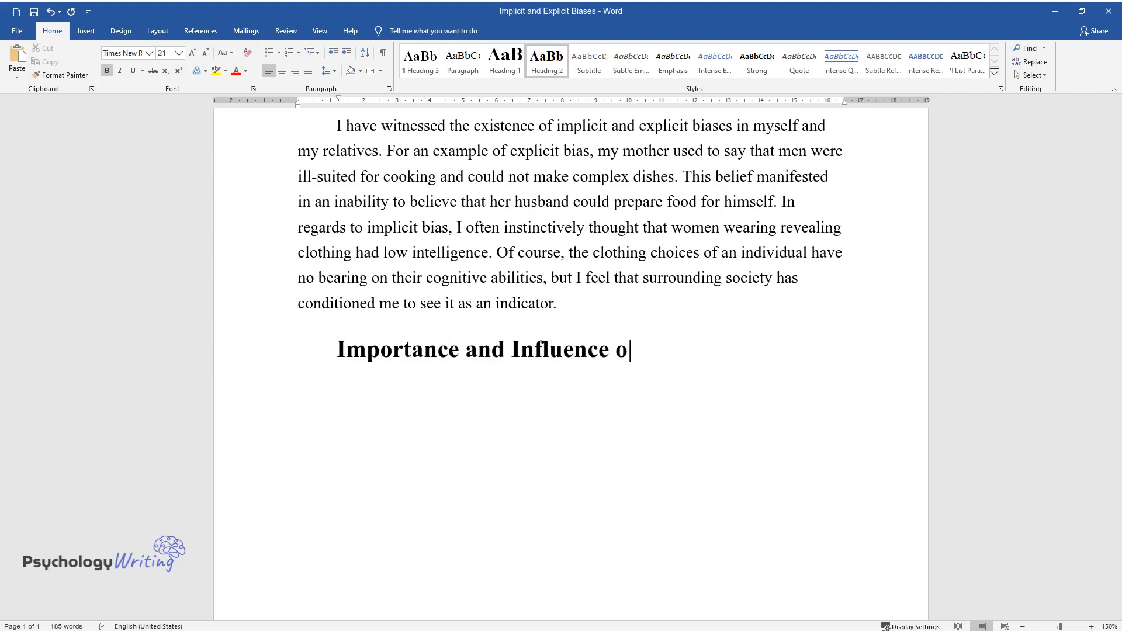
type("n Human Behavior")
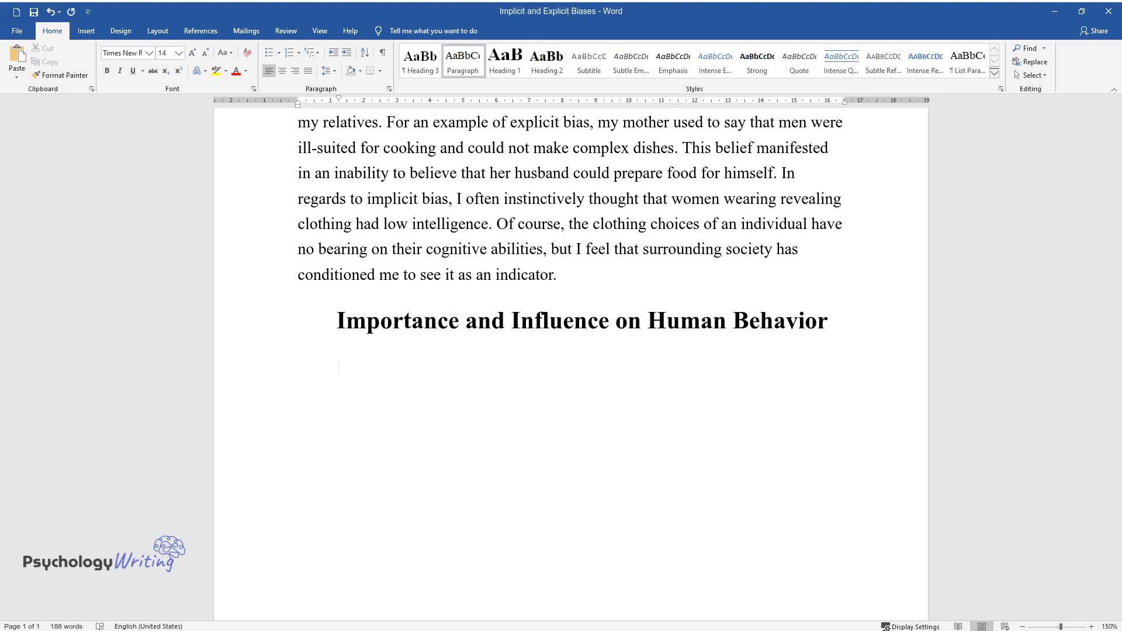
type("Understanding one's own biases is the first step to combating")
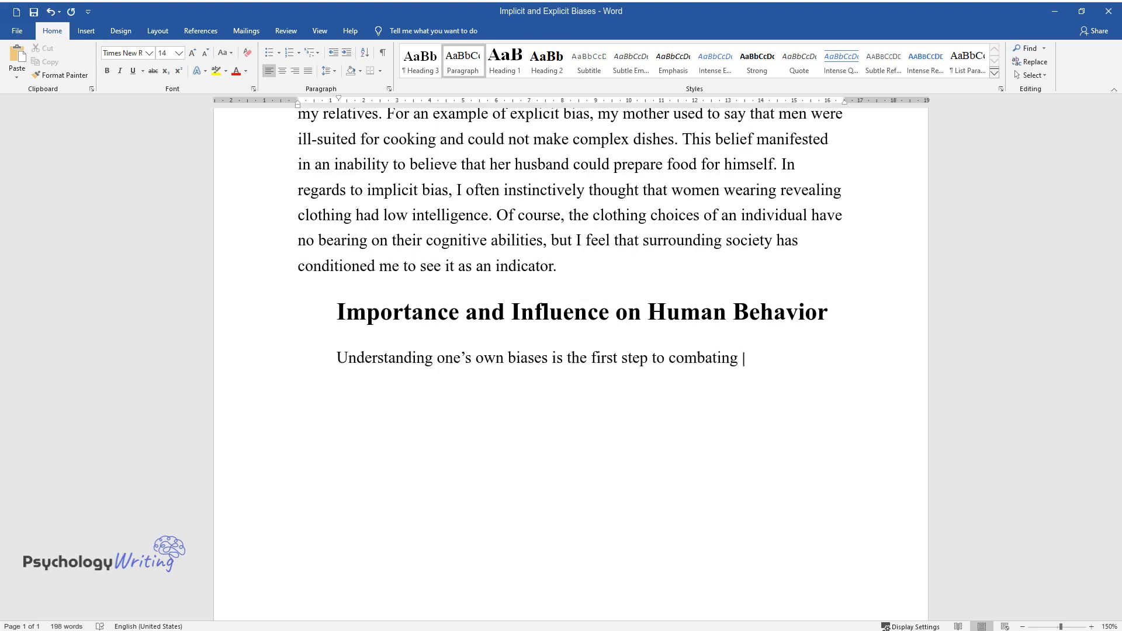
type("them. Beliefs or predispositions formed by conscious and subconscious thought hinder a person’s ability")
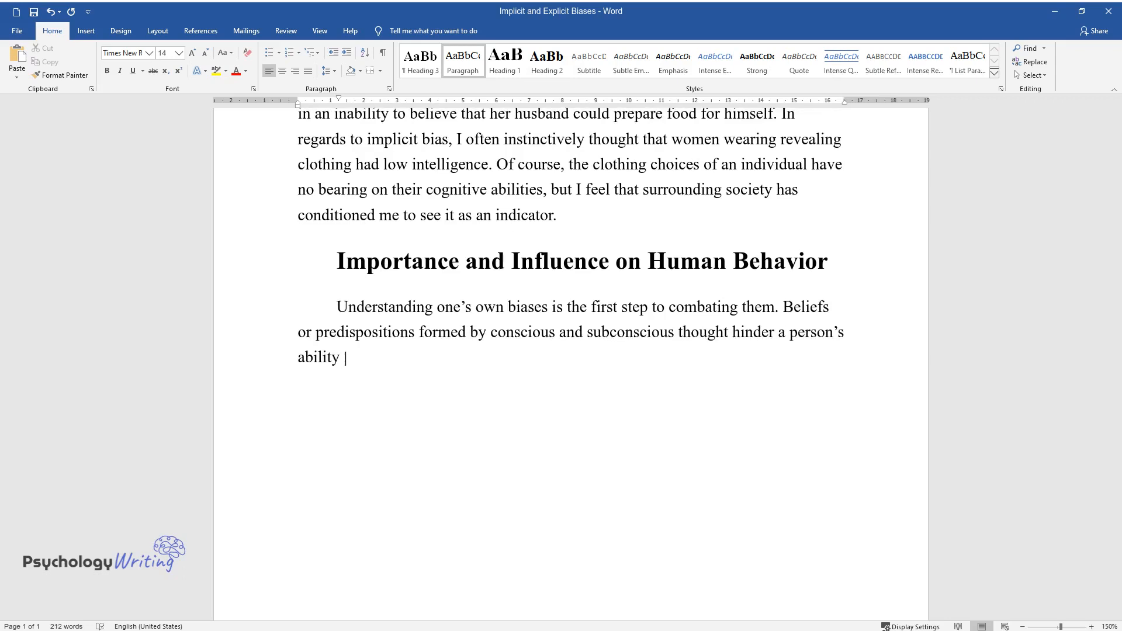
type("to critically think and improve as")
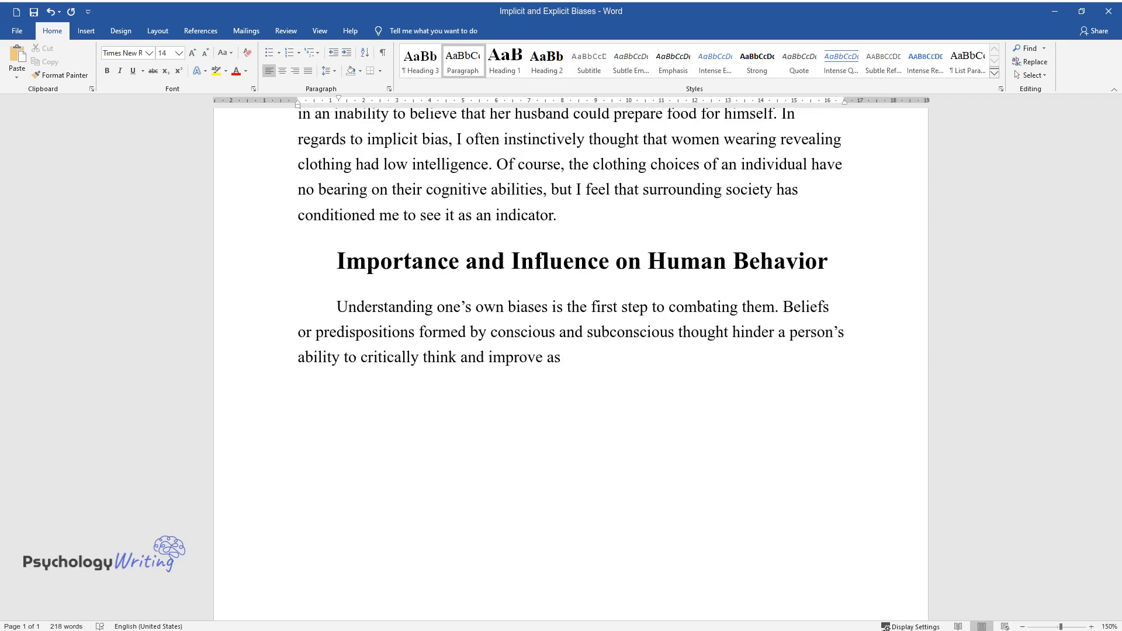
type("an individual. A person with an im")
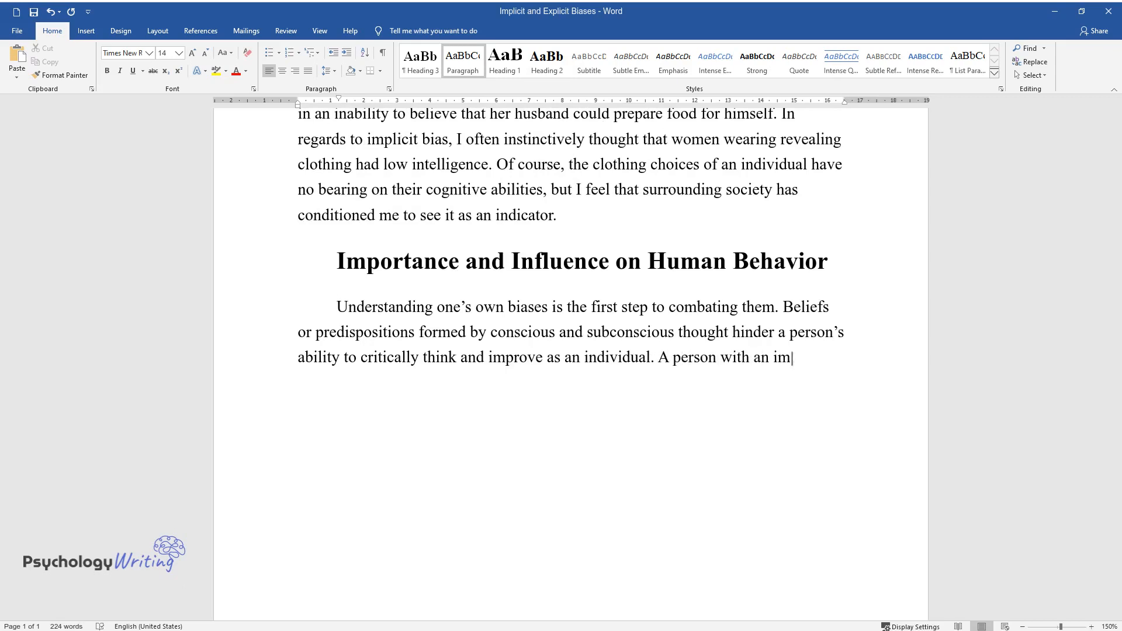
type("plicit bias will inadvertently mak")
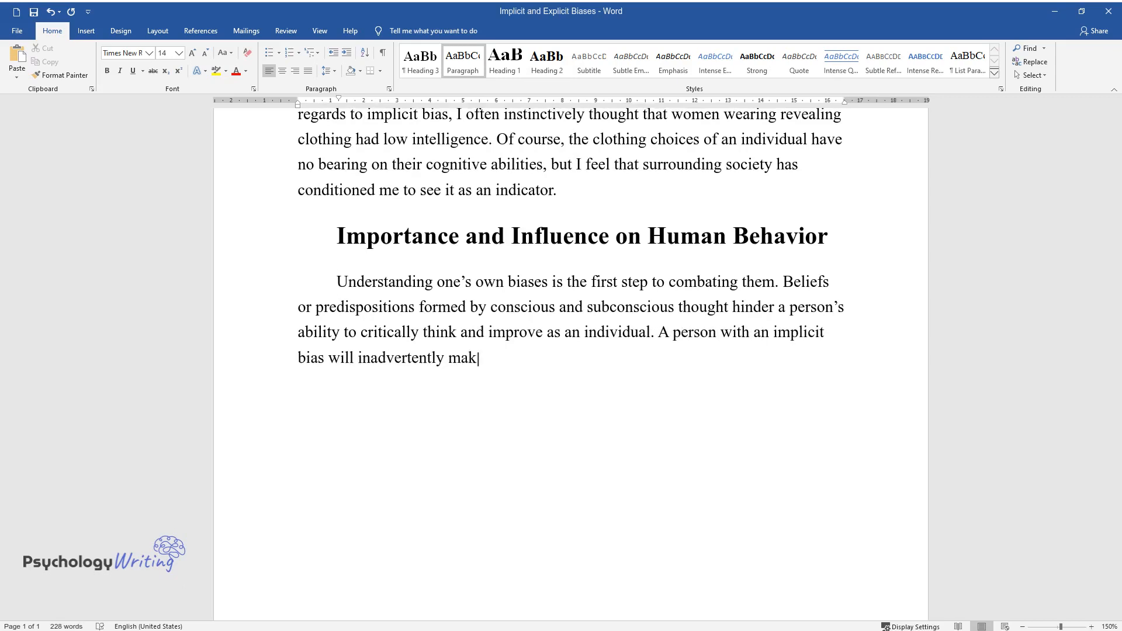
type("e decisions that reflect it, regardless of their intentions.")
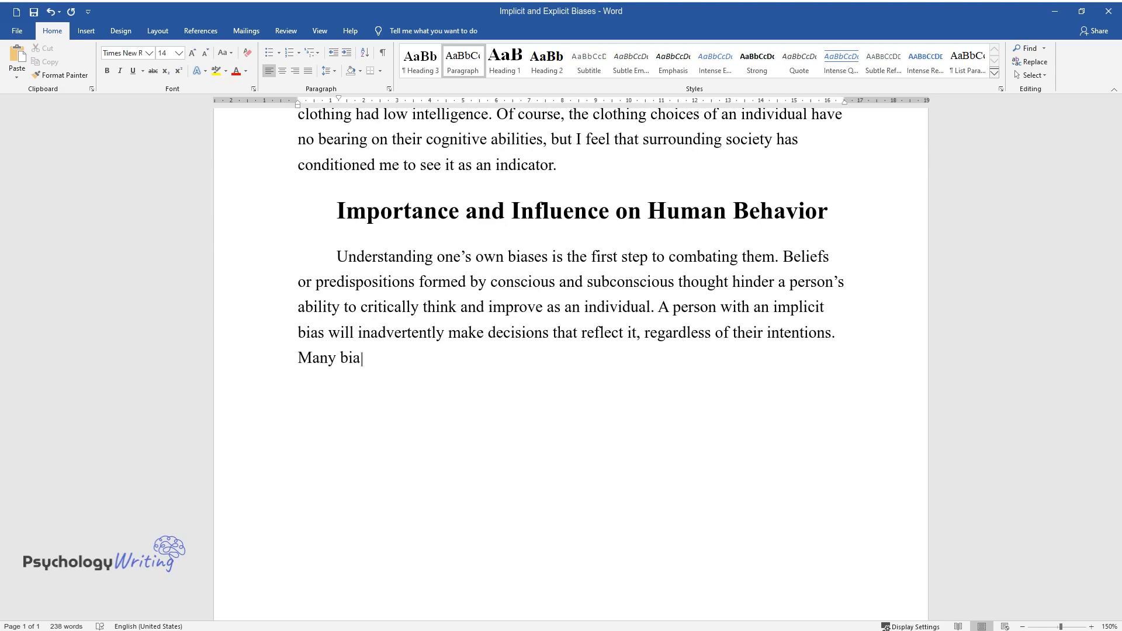
Continue the paragraph on social conditioning, mistreatment, and perceptions contributing to an unjust society.
type("ses exist as a result of social con")
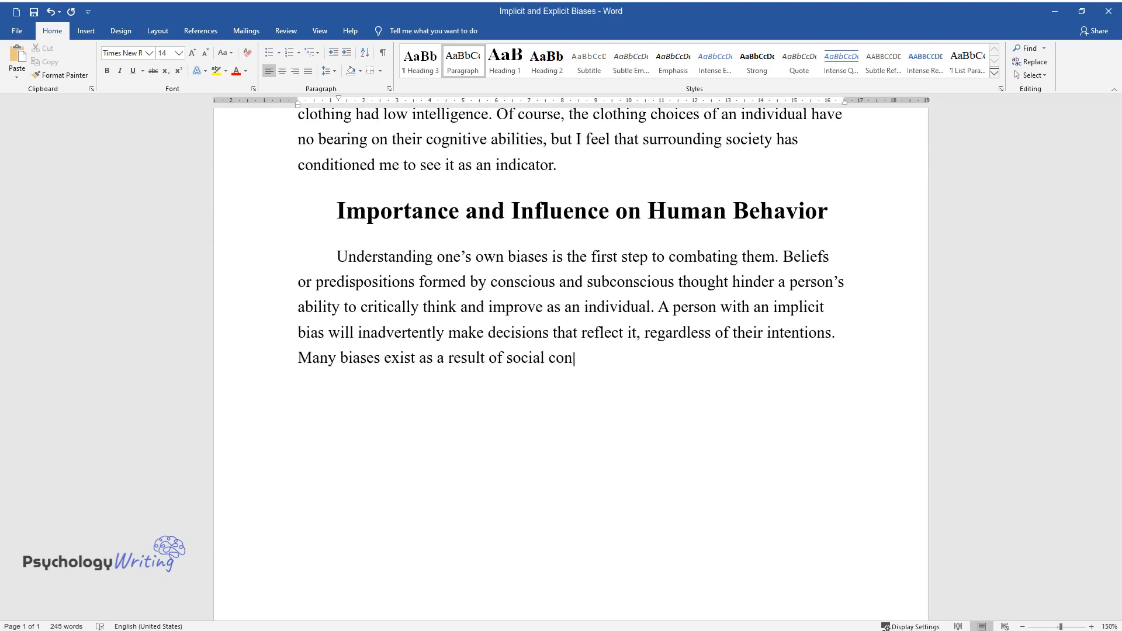
type("ditioning and influence the way people")
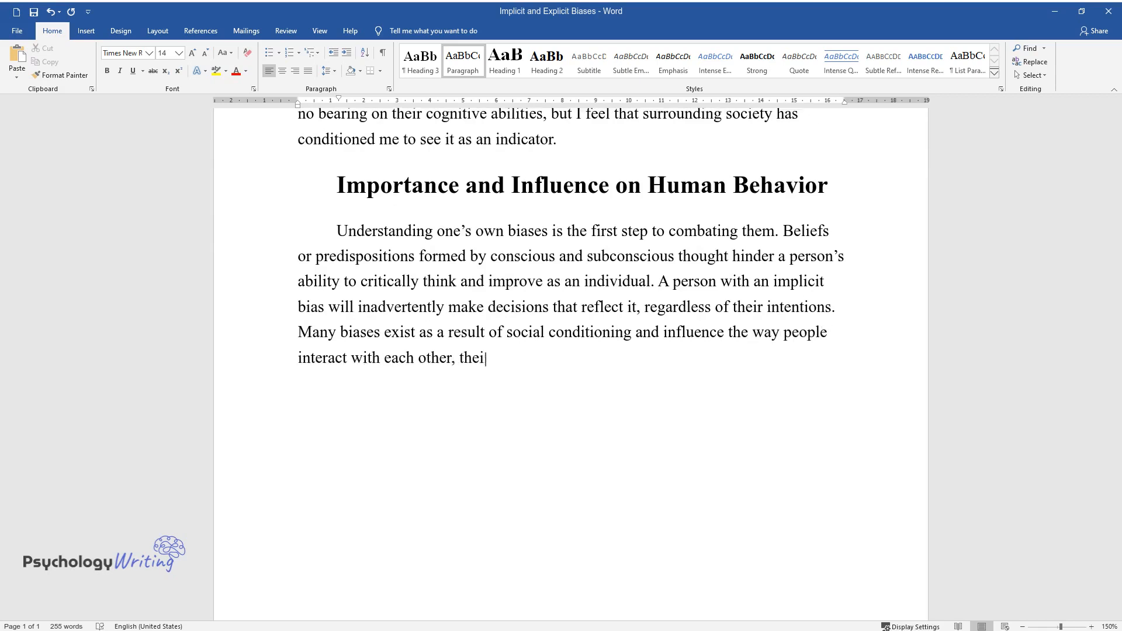
type("r presence leading to mistreatment and abuse of")
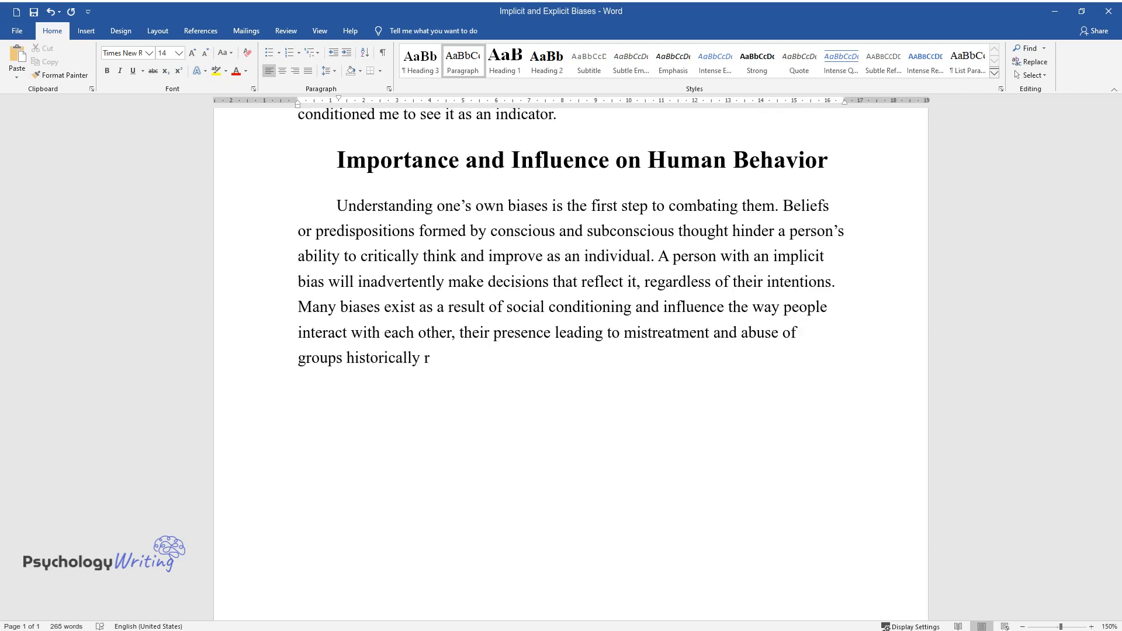
type("egarded as evil or inferior. Even")
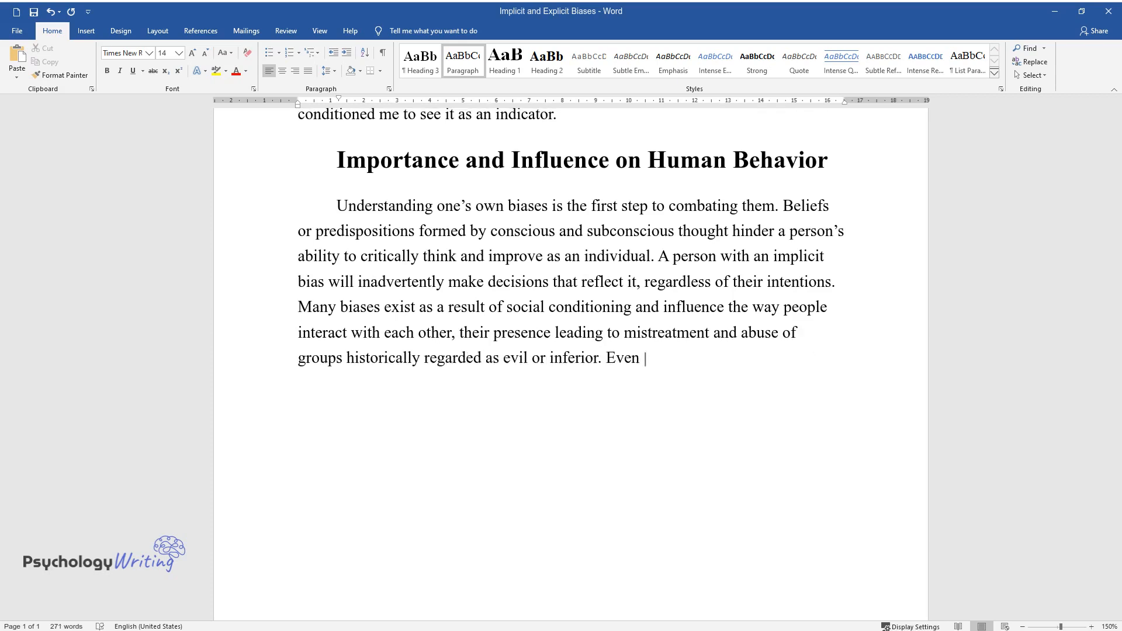
type("when the majority of the world has")
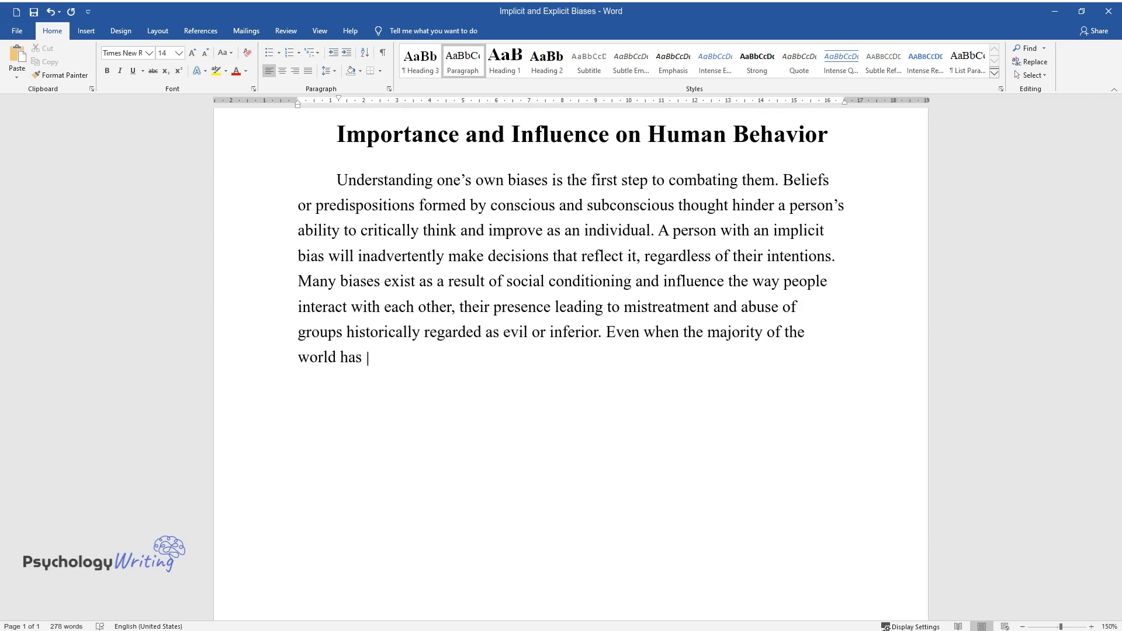
type("recognized that racial, sexual, and ethnic discrimination are harmful")
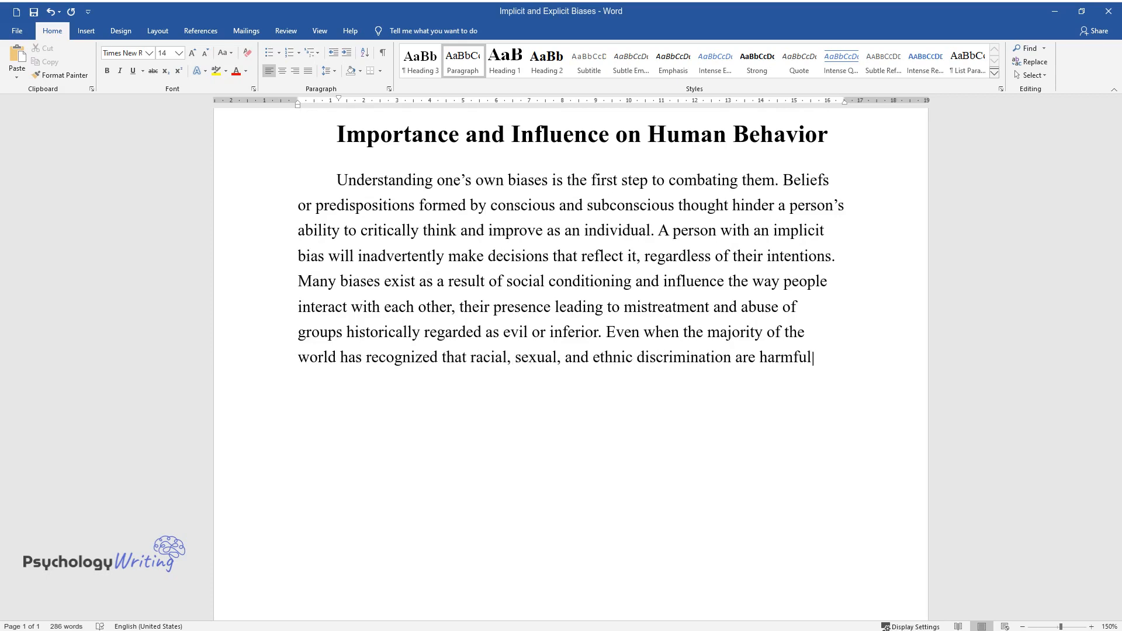
type(", some common perceptions still co")
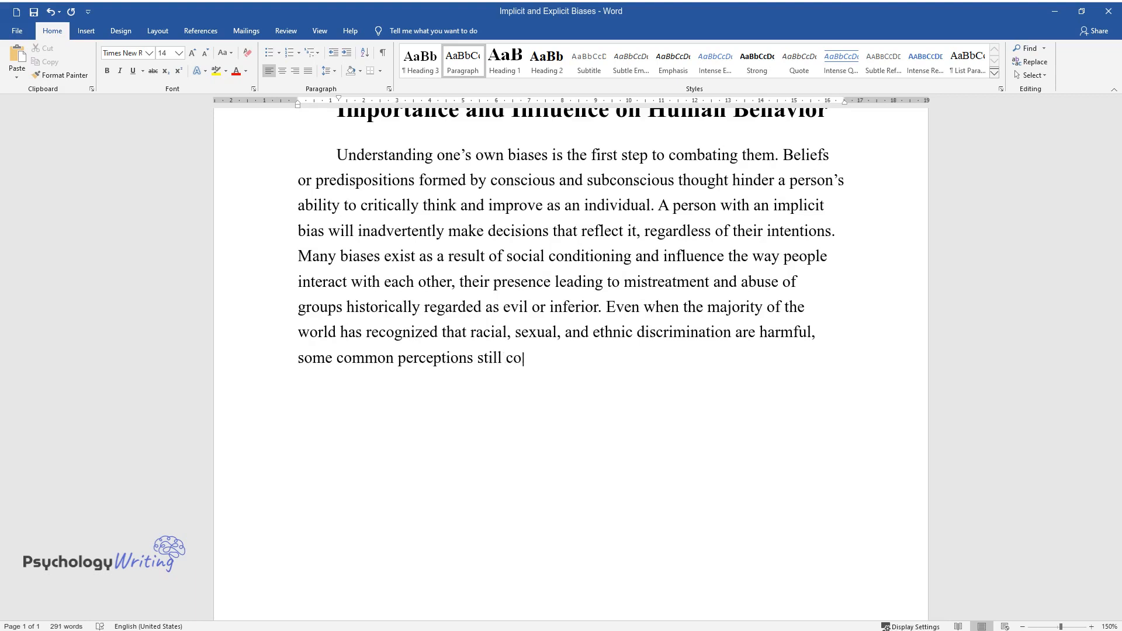
type("ntribute to an unjust society. To m")
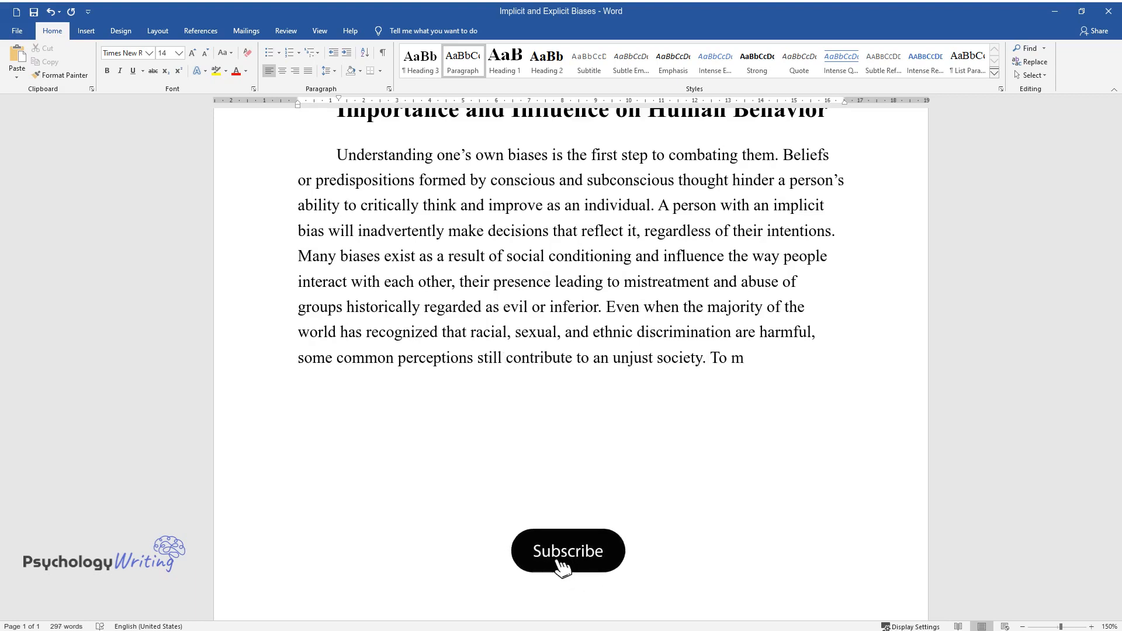
left_click(568, 551)
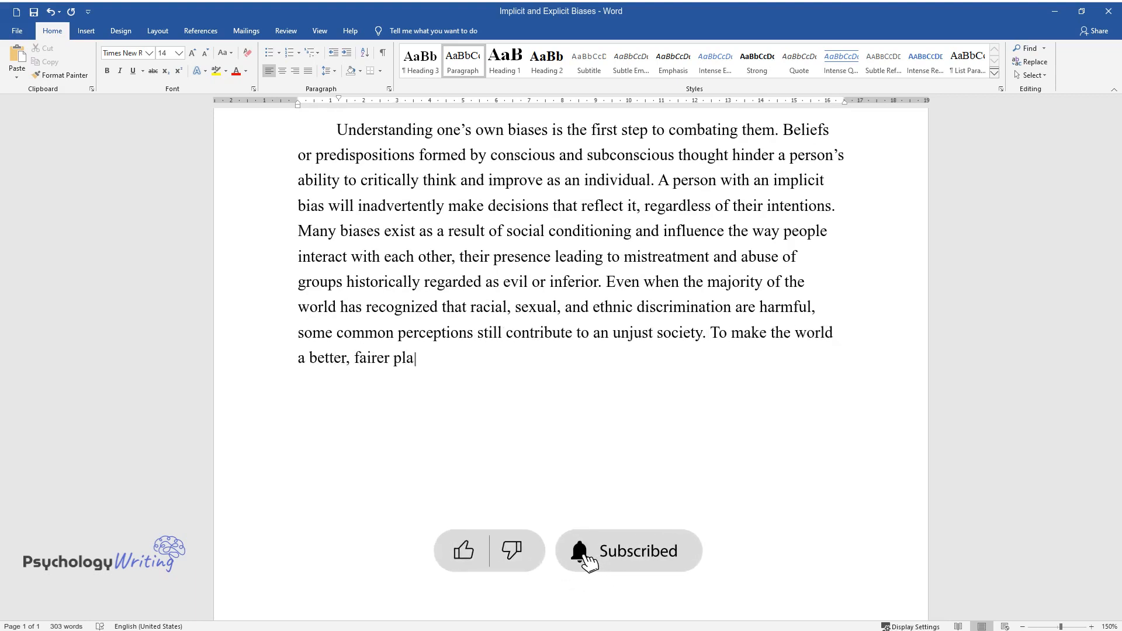